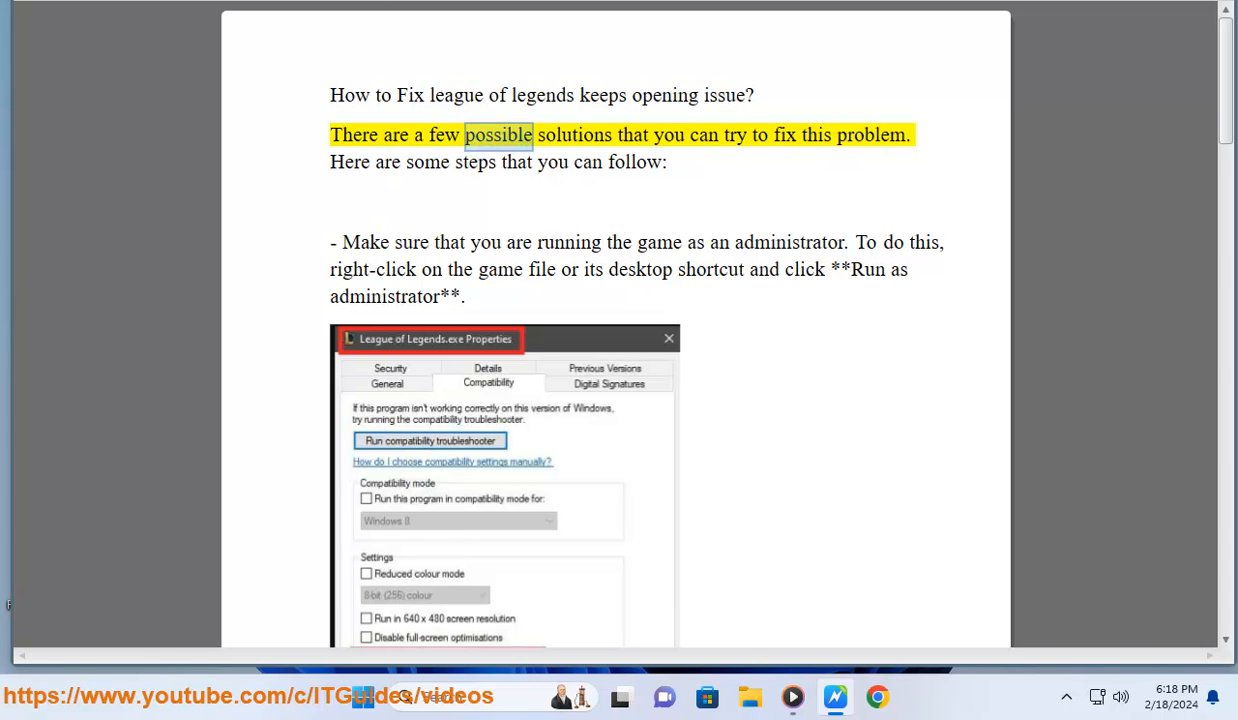
- Start reading the League of Legends fix guide aloud from its opening paragraph
{"action": "double_click", "coordinate": [872, 135]}
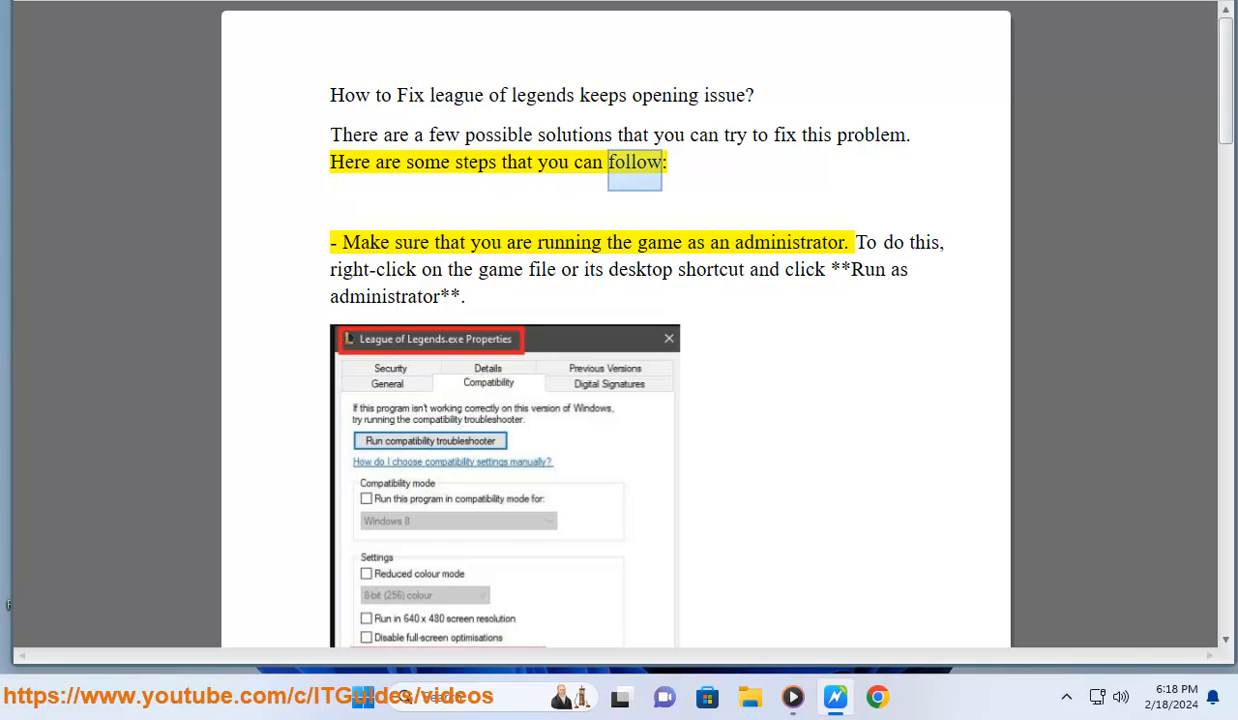
{"action": "scroll", "scroll_direction": "down", "scroll_amount": 3}
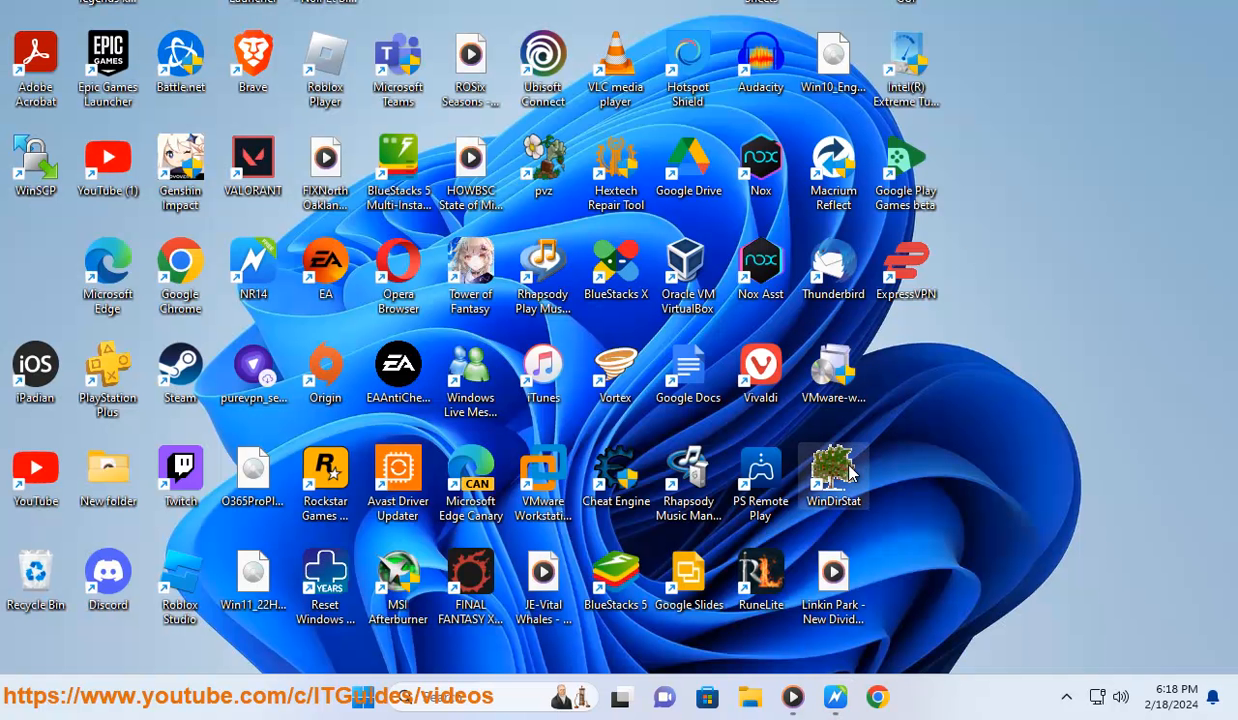
- Open the WinDirStat shortcut's Properties to show its Compatibility settings
{"action": "right_click", "coordinate": [833, 475]}
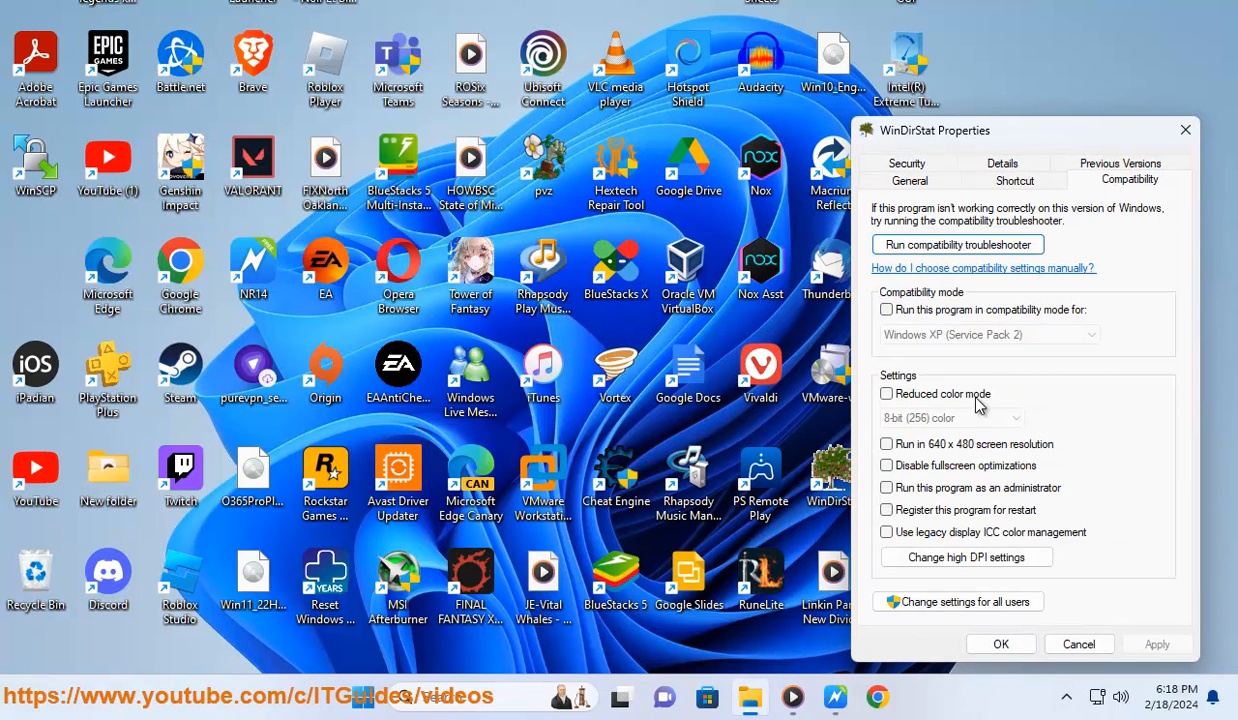
{"action": "left_click", "coordinate": [886, 510]}
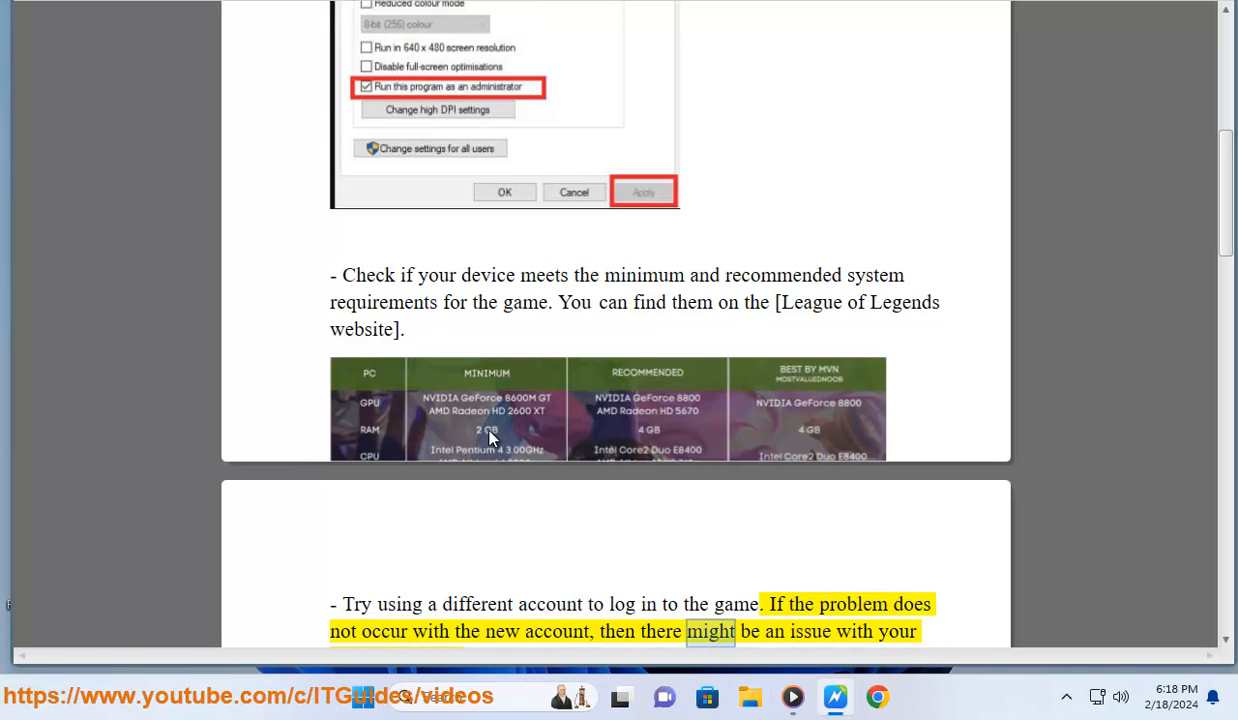
- Resume reading aloud from the system requirements paragraph through the different-account tip
{"action": "scroll", "scroll_direction": "down", "scroll_amount": 3}
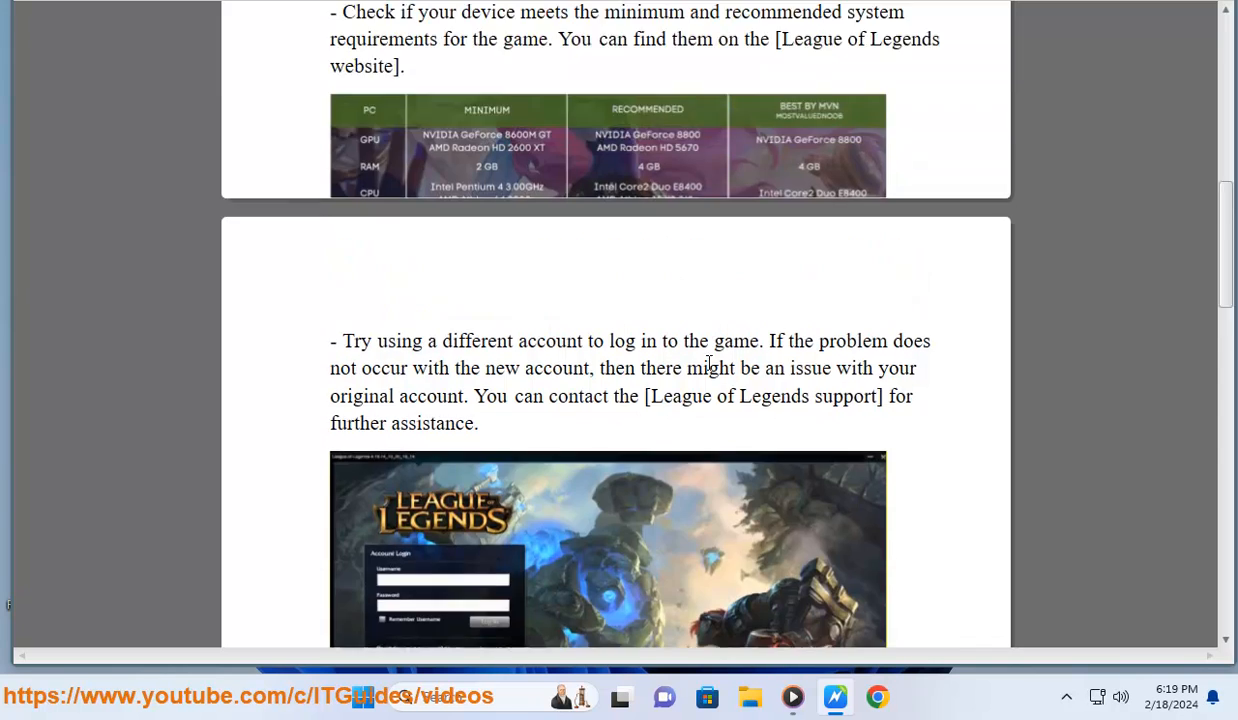
{"action": "scroll", "scroll_direction": "down", "scroll_amount": 3}
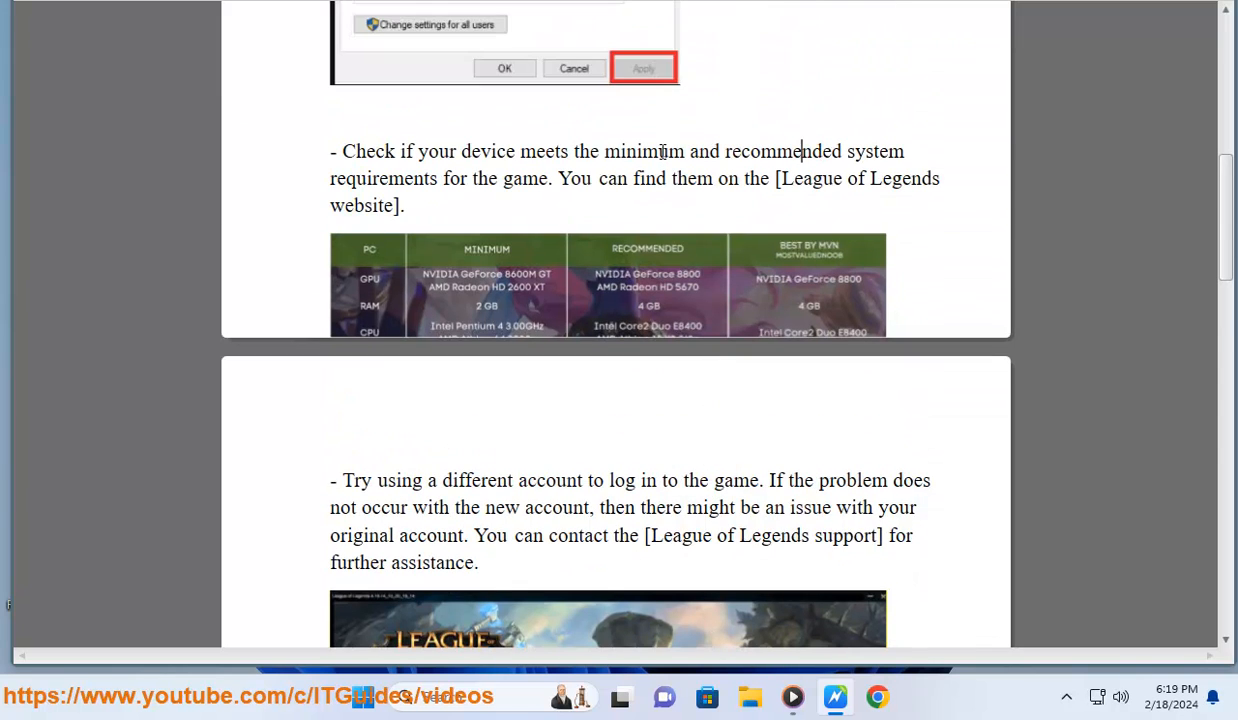
{"action": "double_click", "coordinate": [385, 178]}
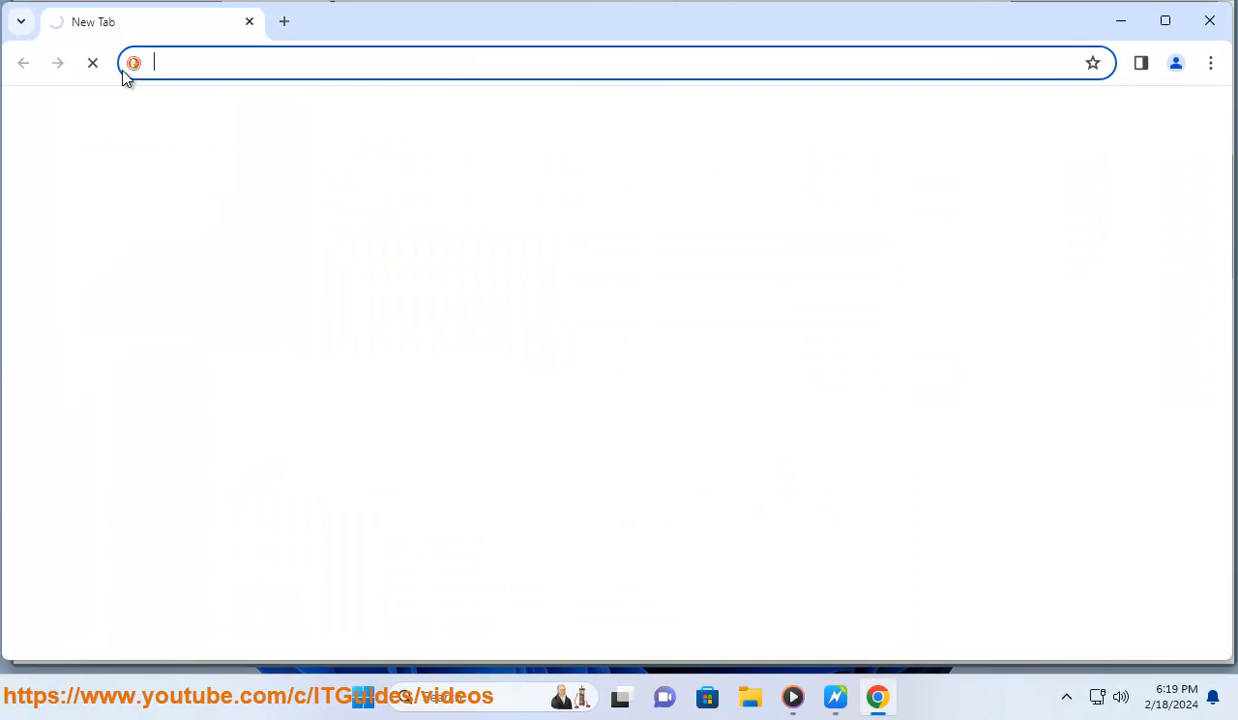
- Search 'League of Legends system requirements' and open Riot's support article
{"action": "type", "text": "League of Legends system"}
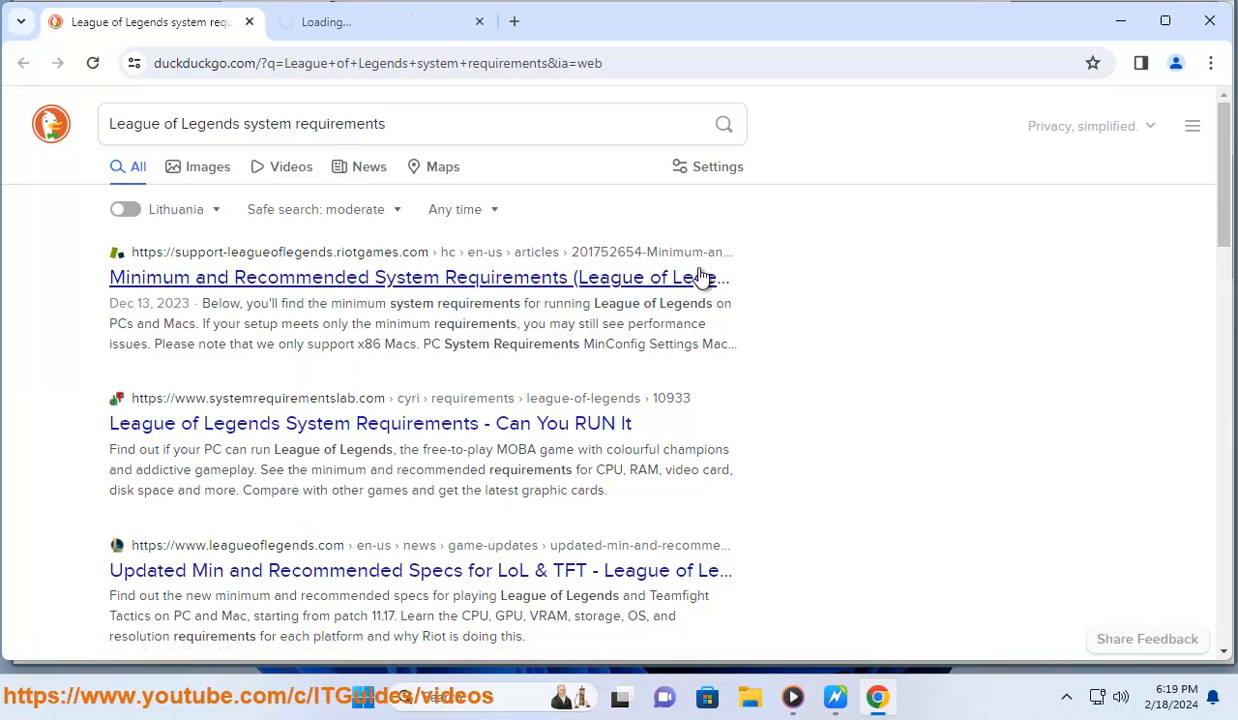
{"action": "left_click", "coordinate": [417, 277]}
{"action": "type", "text": "sys"}
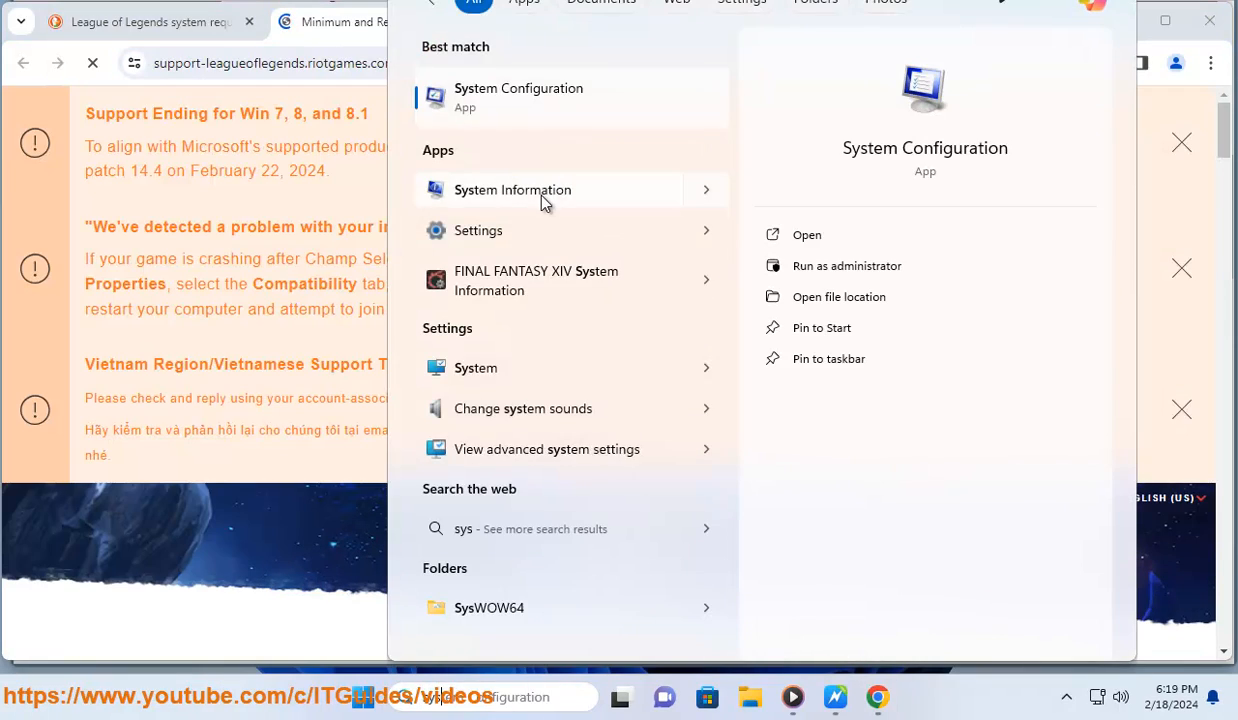
- Launch System Information to display the Windows 11 Pro system summary
{"action": "left_click", "coordinate": [512, 190]}
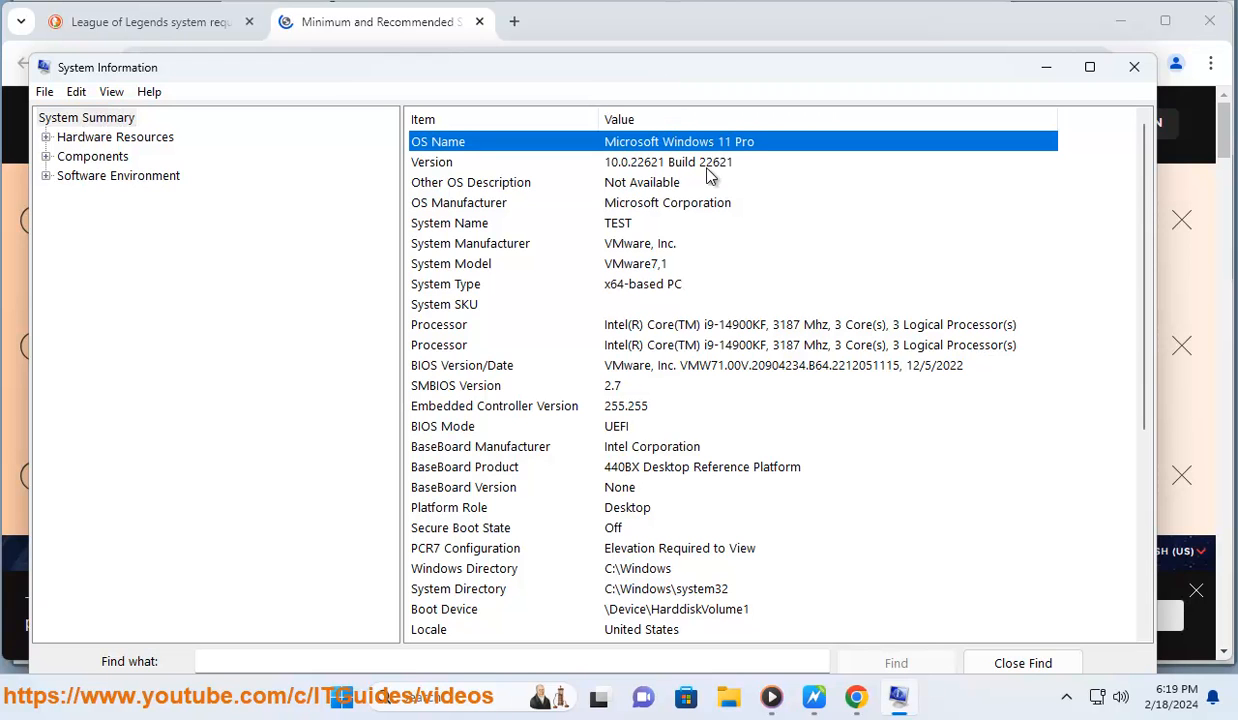
{"action": "mouse_move", "coordinate": [635, 298]}
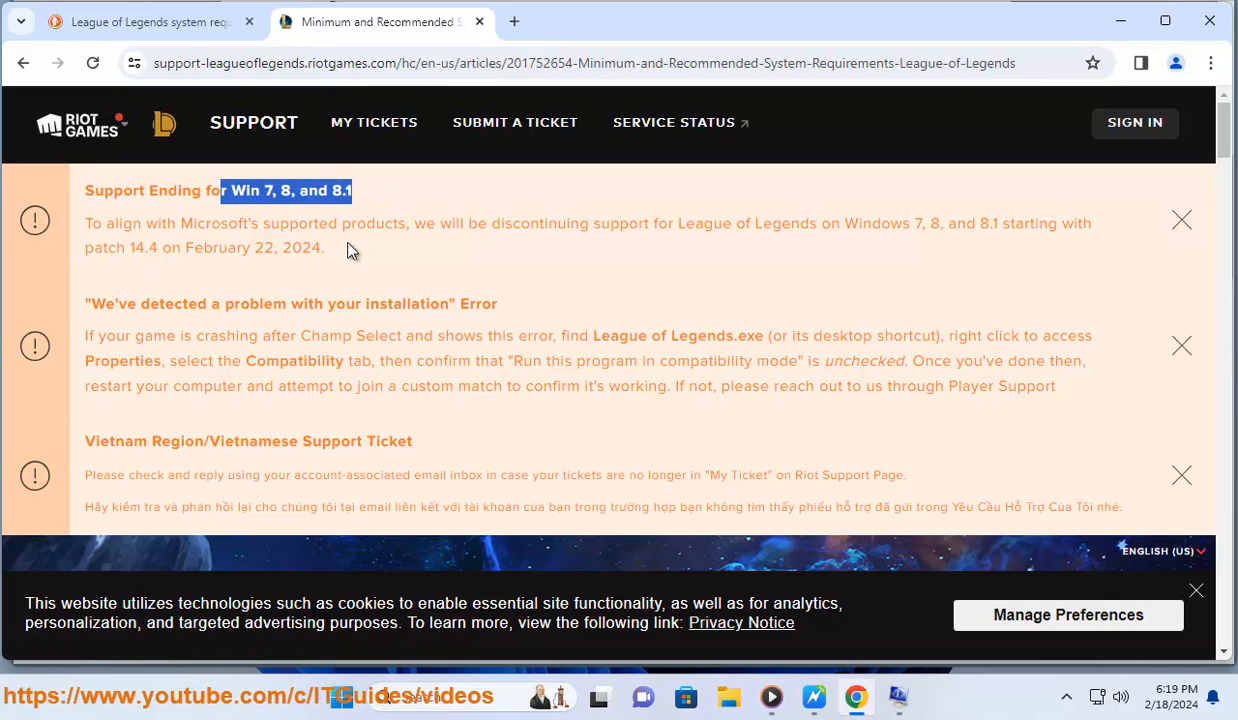
- Scroll Riot's article down to the PC minimum and recommended specs table
{"action": "scroll", "scroll_direction": "down", "scroll_amount": 3}
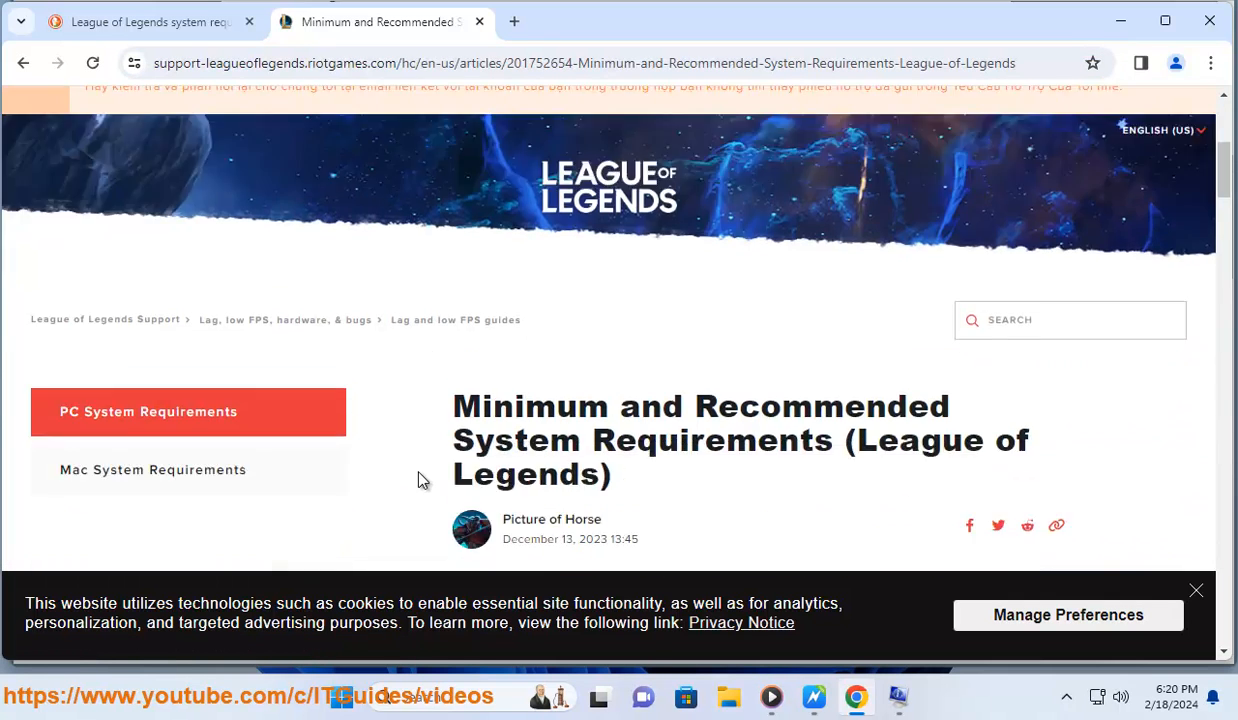
{"action": "scroll", "scroll_direction": "down", "scroll_amount": 3}
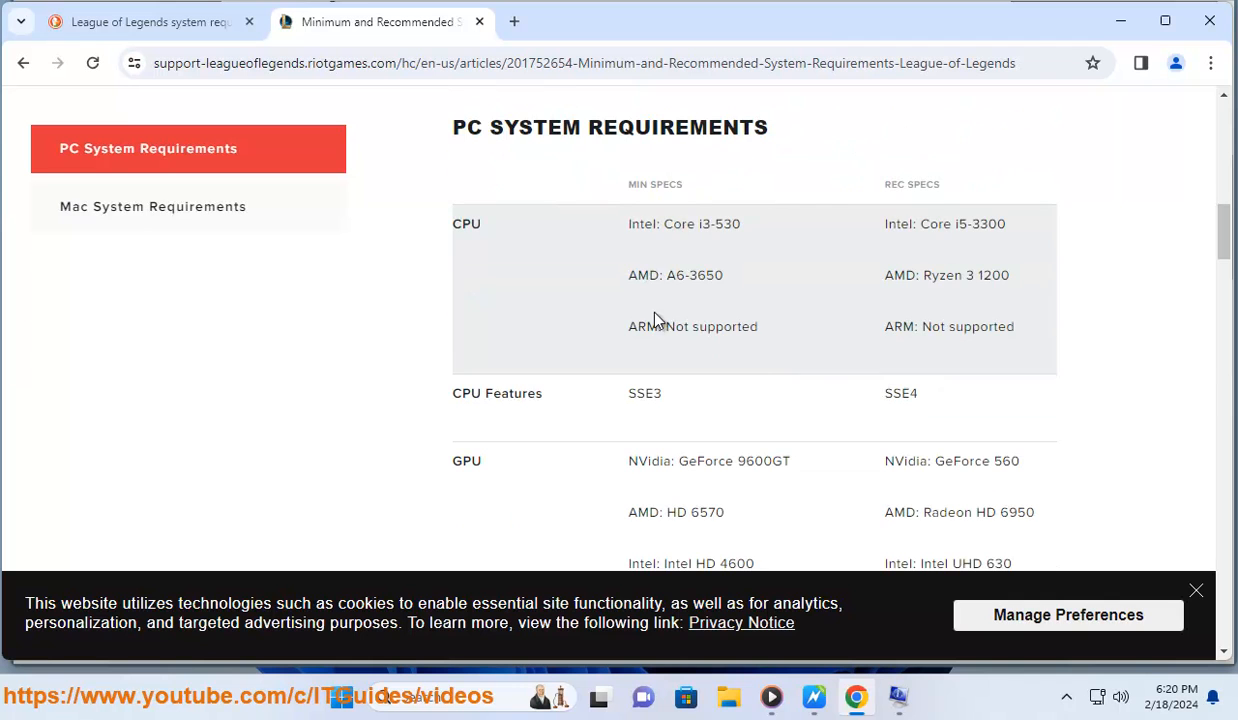
{"action": "mouse_move", "coordinate": [1094, 35]}
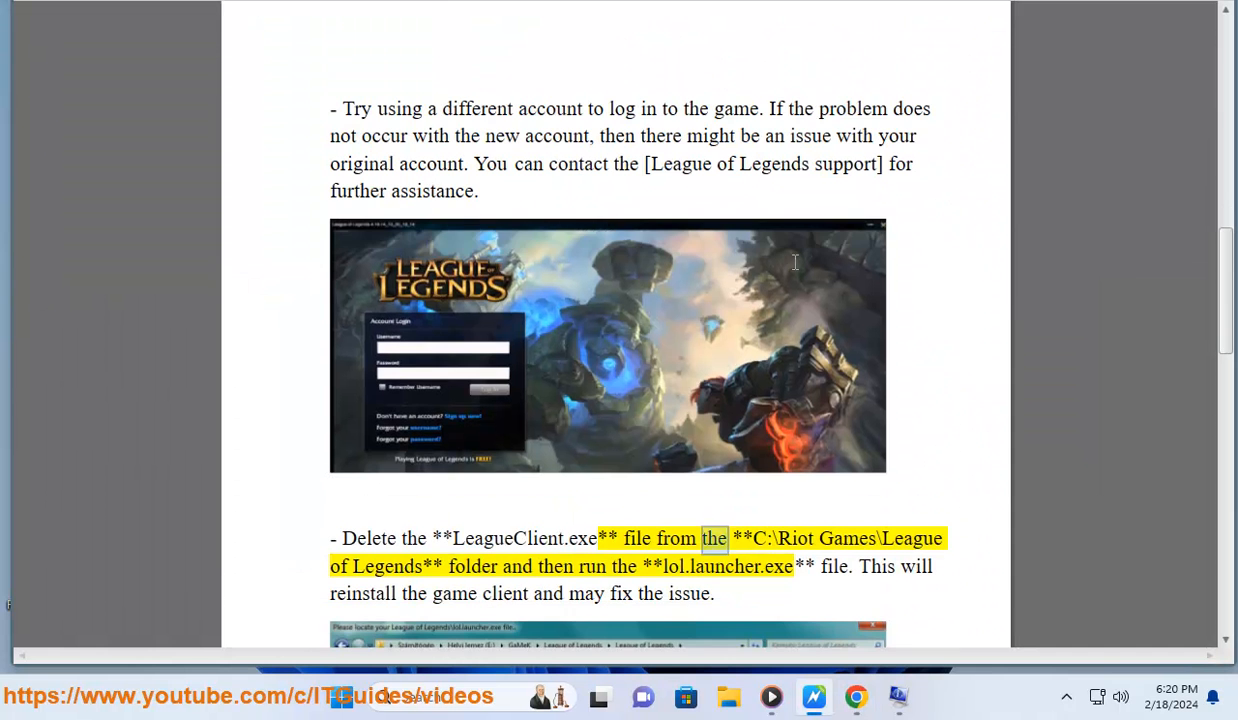
- Read aloud from the LeagueClient.exe deletion paragraph through the Full Repair tip
{"action": "scroll", "scroll_direction": "down", "scroll_amount": 3}
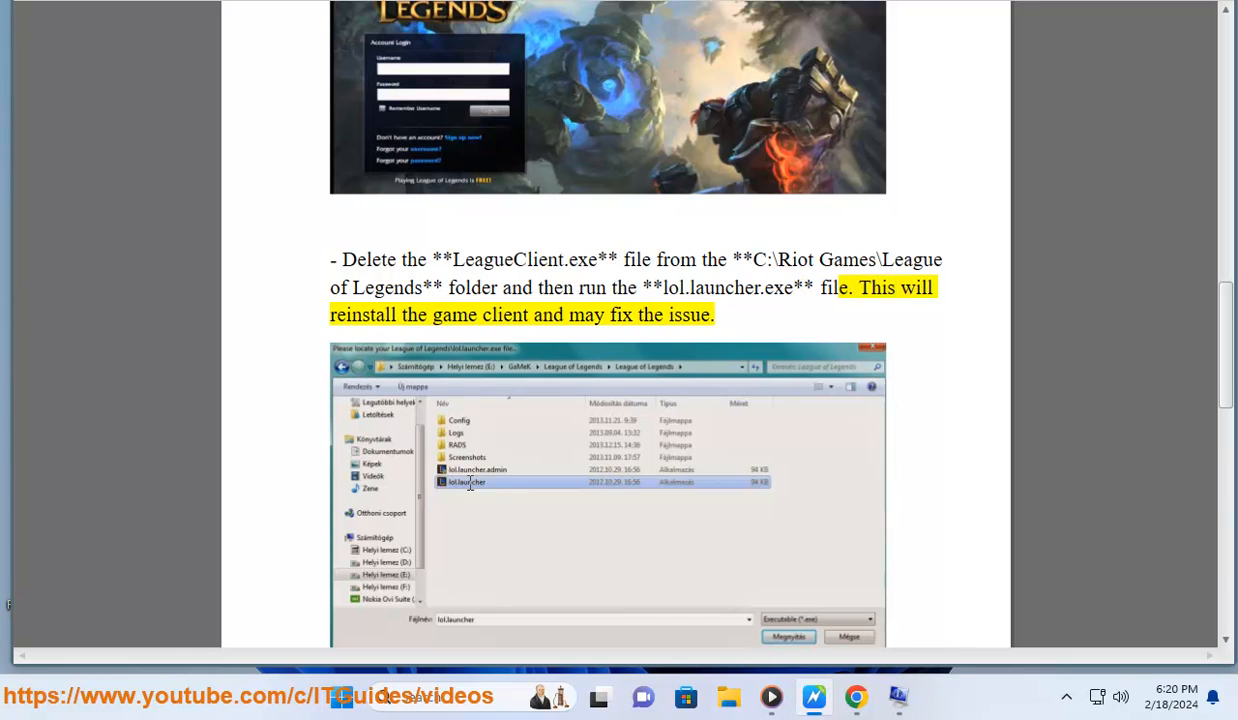
{"action": "double_click", "coordinate": [688, 314]}
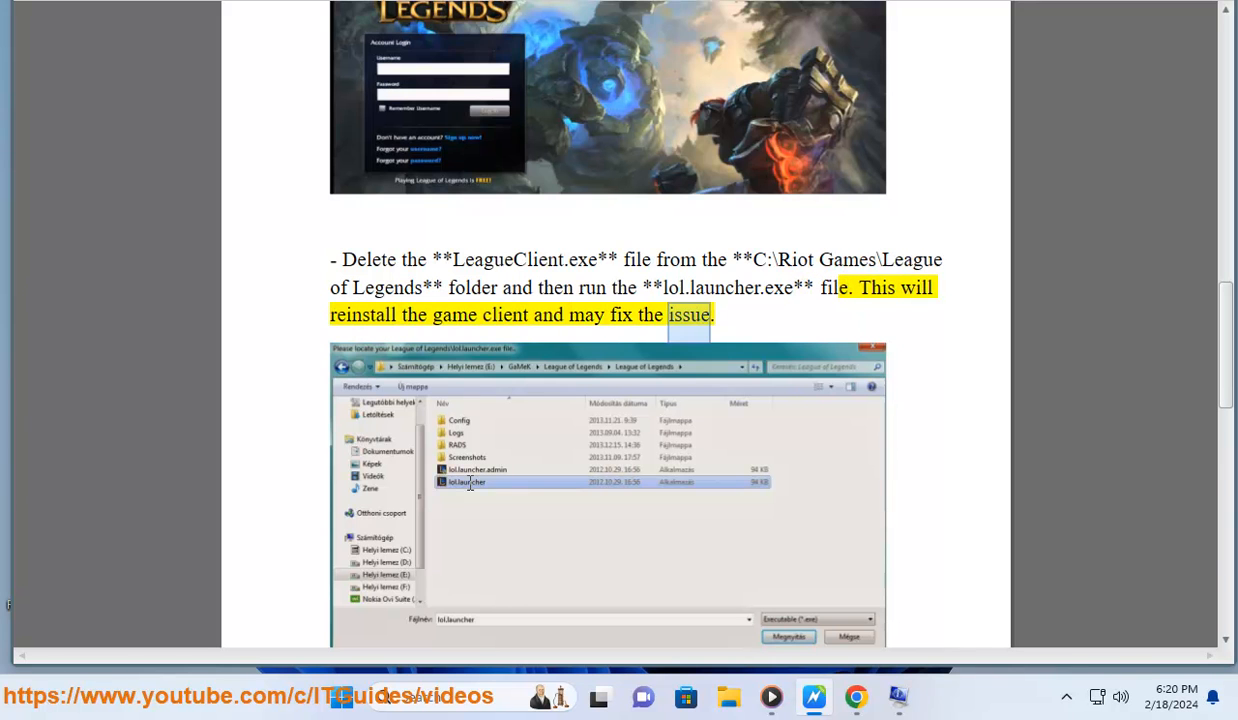
{"action": "scroll", "scroll_direction": "down", "scroll_amount": 3}
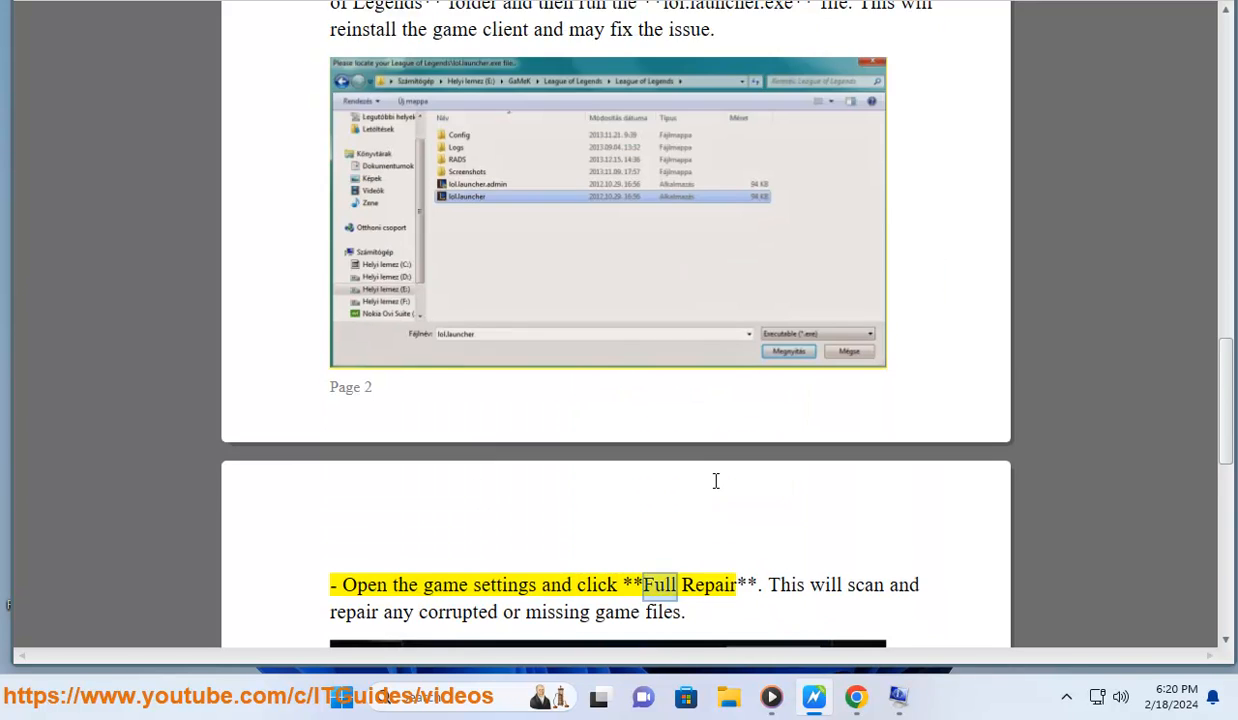
{"action": "scroll", "scroll_direction": "down", "scroll_amount": 3}
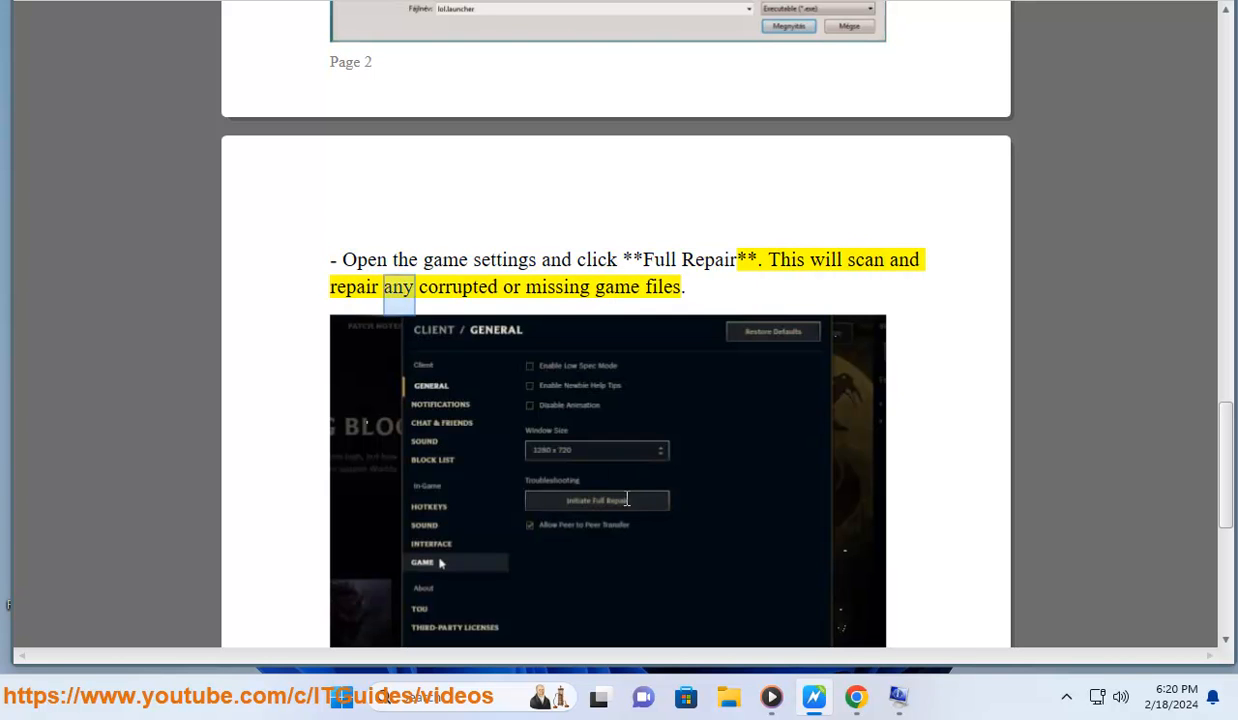
{"action": "scroll", "scroll_direction": "down", "scroll_amount": 3}
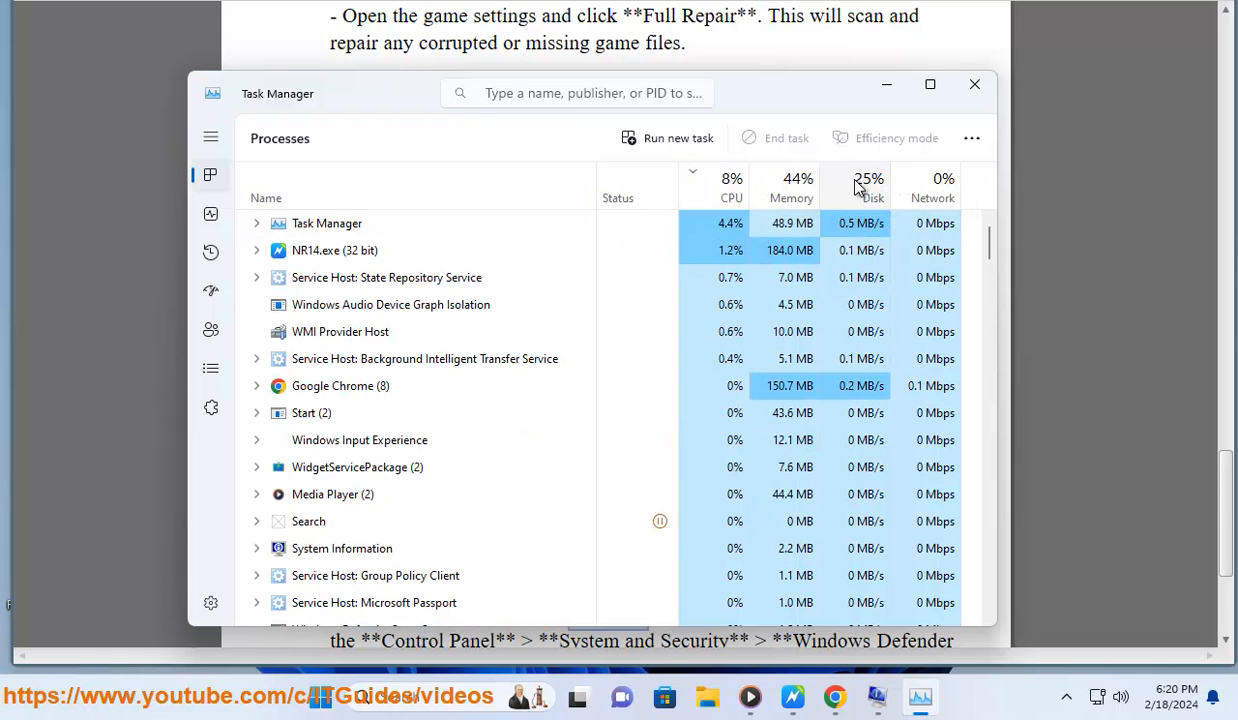
- Sort Task Manager processes by Disk then CPU usage, and minimize it
{"action": "left_click", "coordinate": [868, 188]}
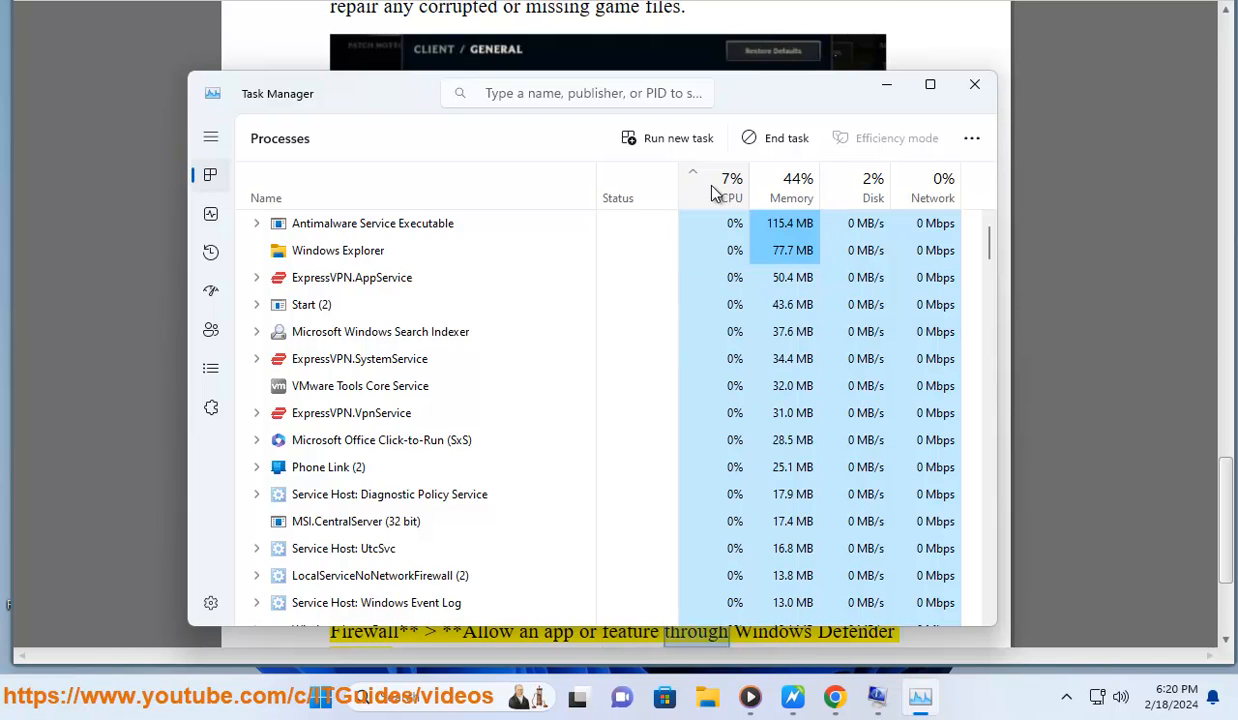
{"action": "left_click", "coordinate": [731, 187]}
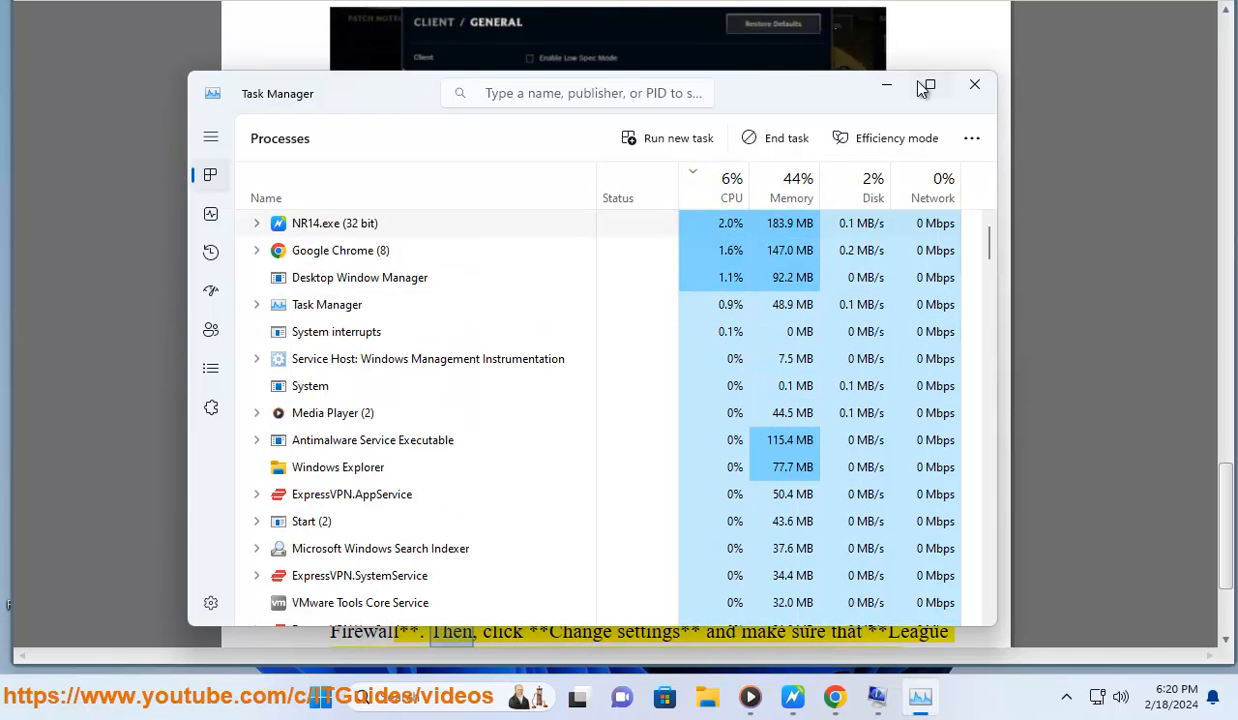
{"action": "left_click", "coordinate": [974, 84]}
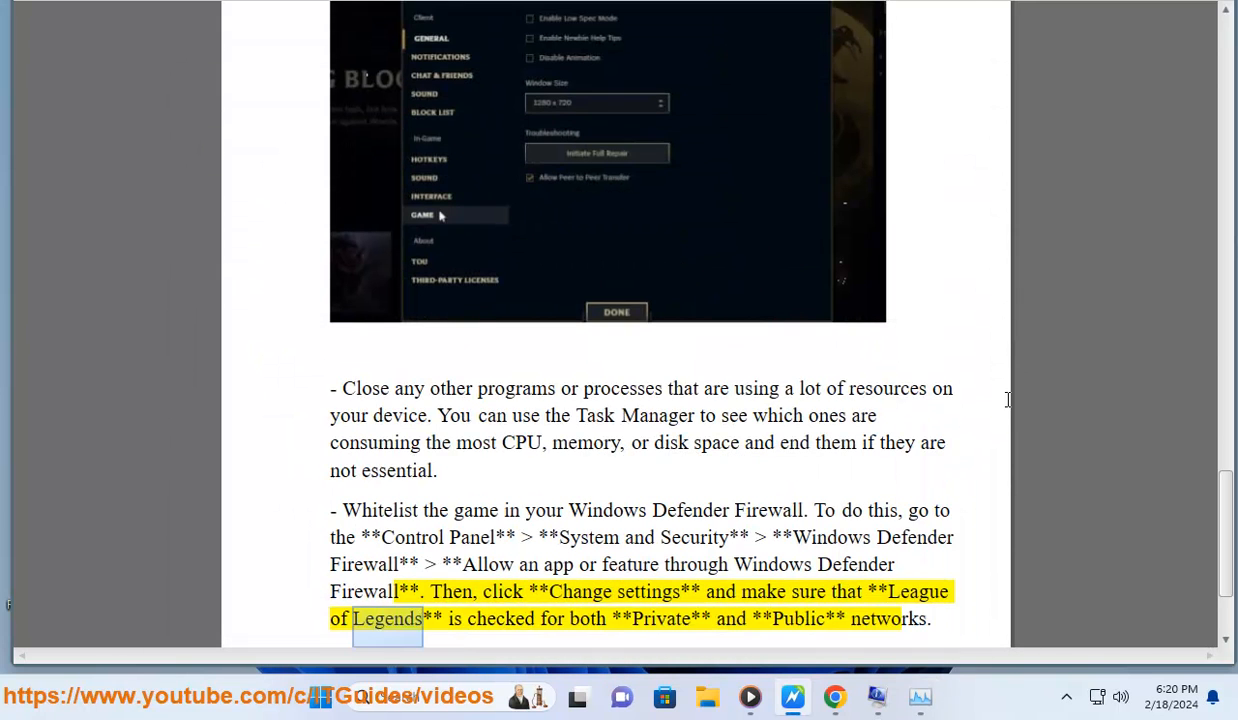
{"action": "scroll", "scroll_direction": "down", "scroll_amount": 3}
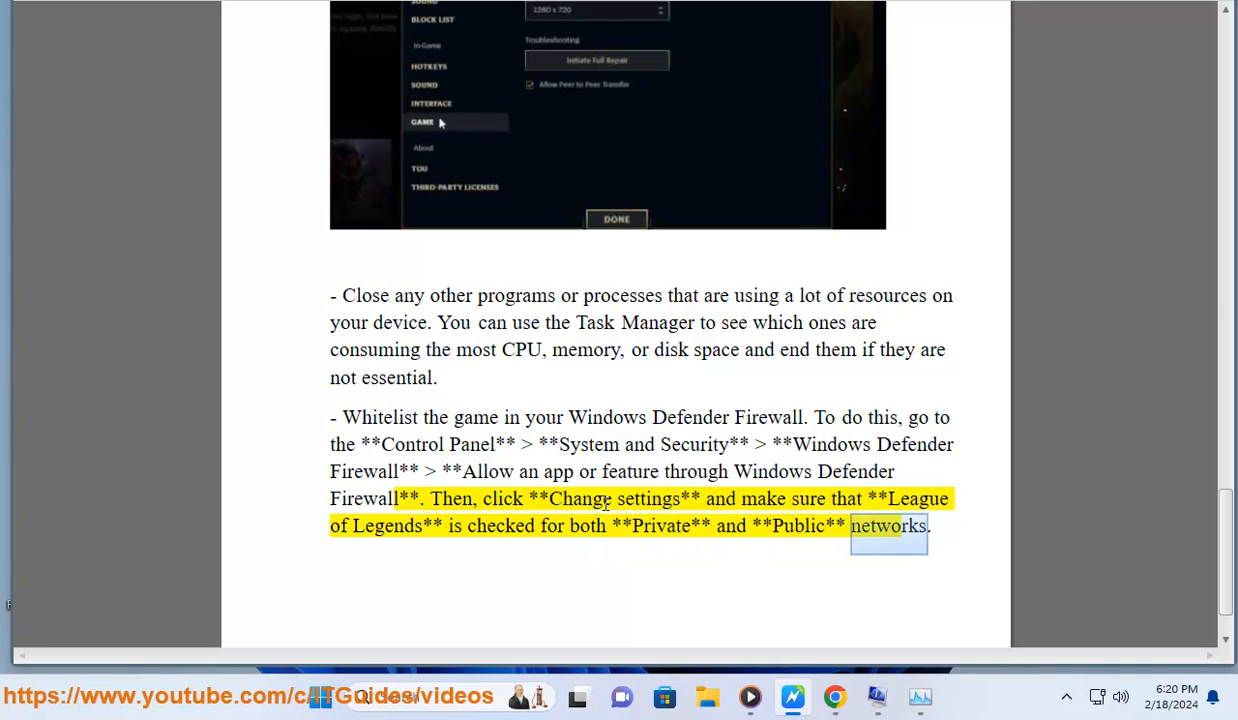